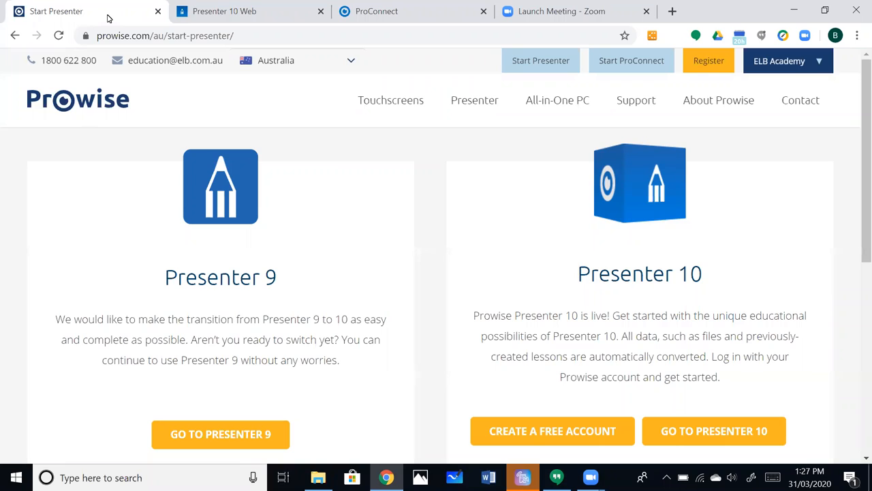
mouse_move(156, 9)
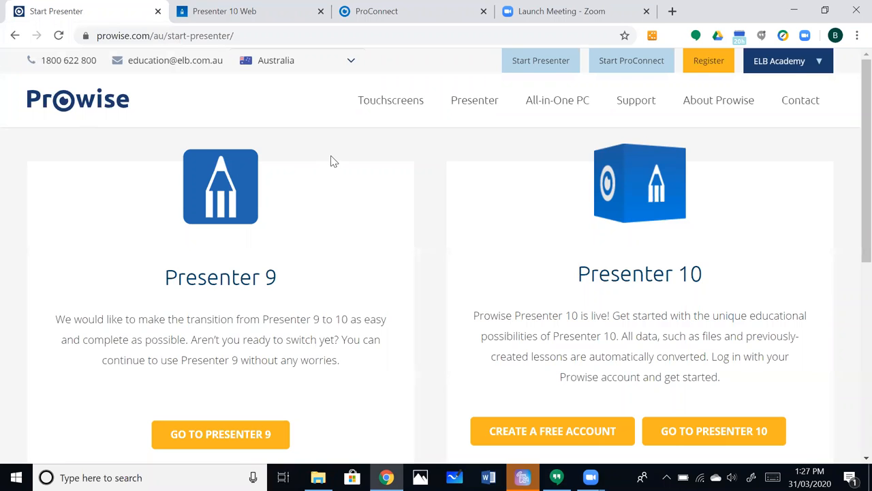
mouse_move(602, 74)
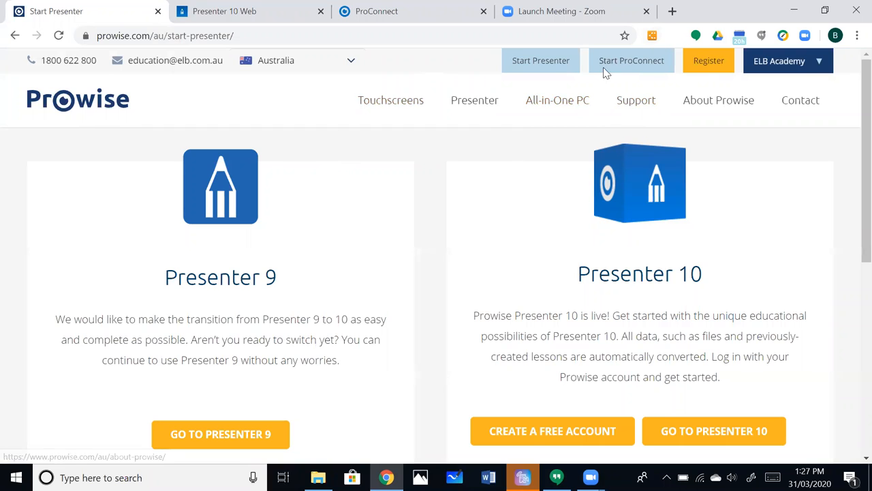
mouse_move(627, 66)
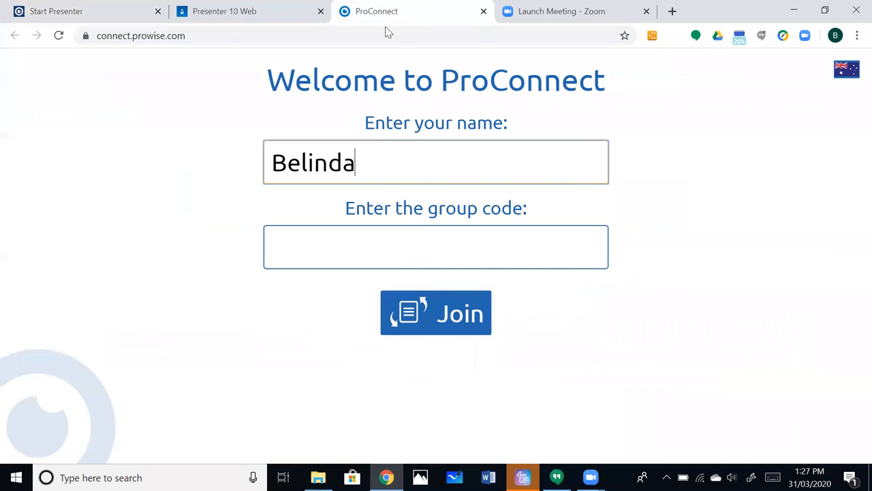
mouse_move(354, 292)
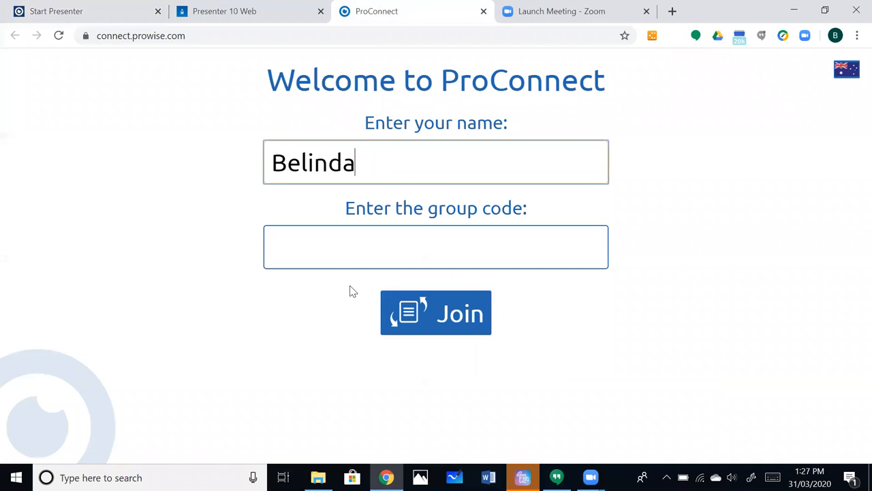
- Switch to the ProConnect browser tab showing the Welcome to ProConnect join form
left_click(436, 247)
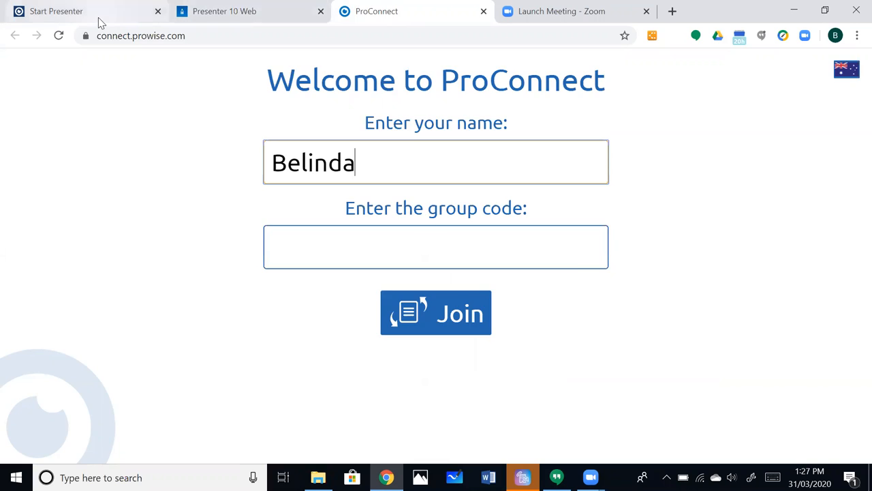
- Browse the media library to Tools > ProConnect, listing Monkey swing, Mice race and Space race
left_click(56, 11)
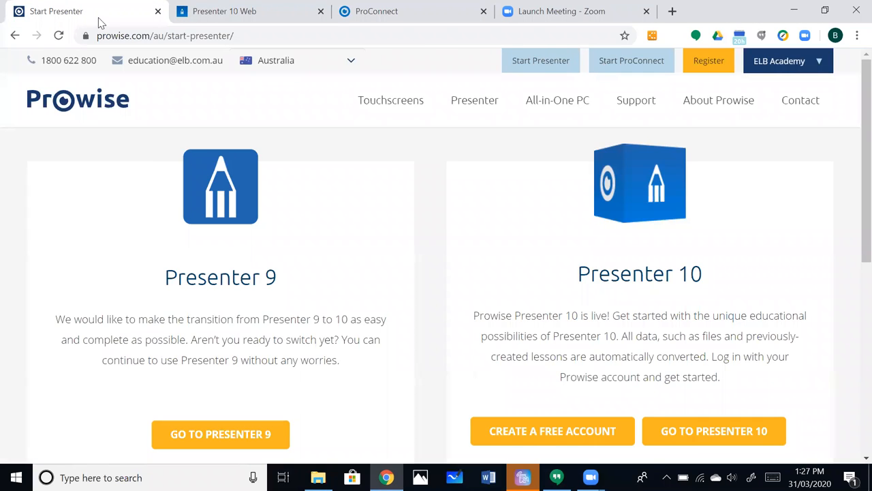
mouse_move(742, 292)
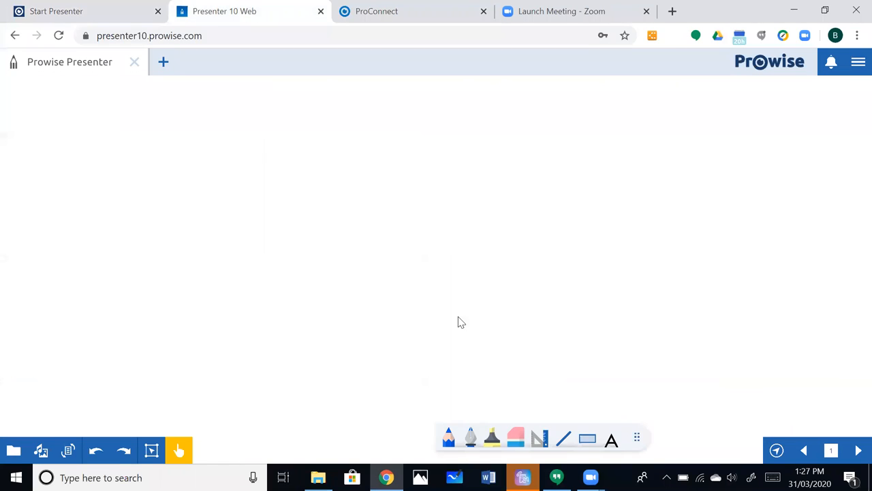
mouse_move(485, 321)
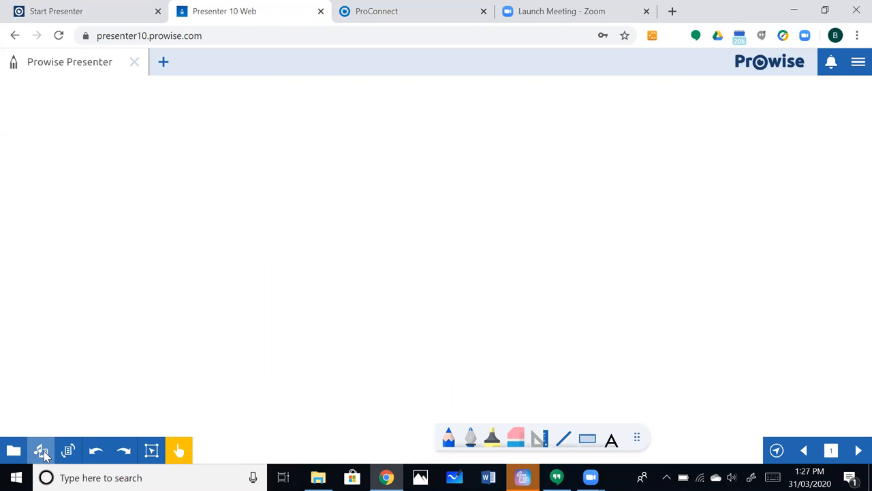
left_click(41, 450)
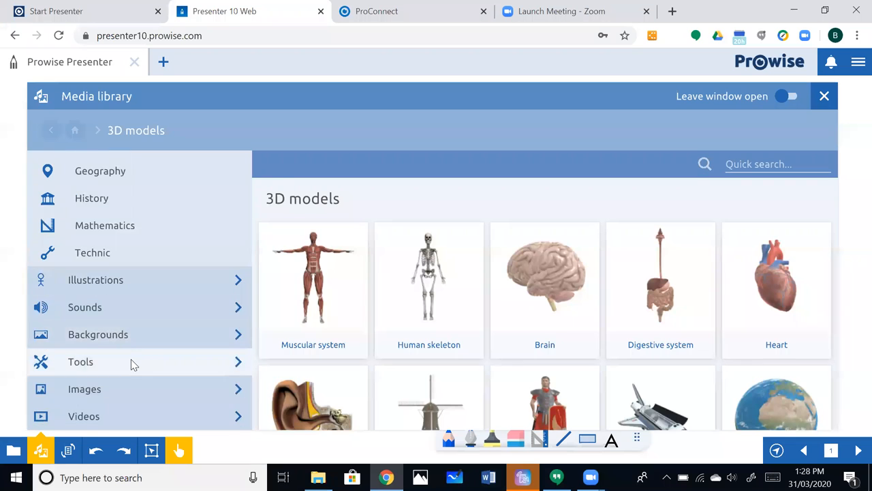
left_click(80, 363)
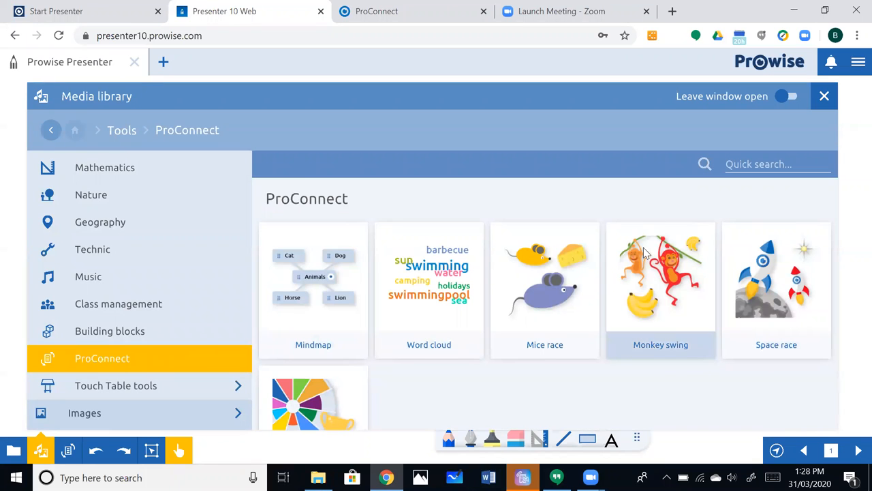
mouse_move(660, 344)
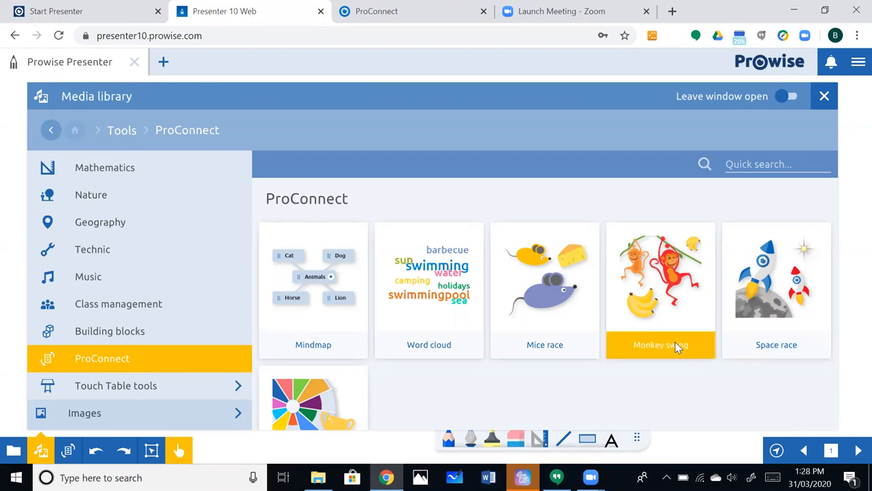
- Configure Monkey swing for sums up to 10, the + operation, and 10 sums
left_click(660, 287)
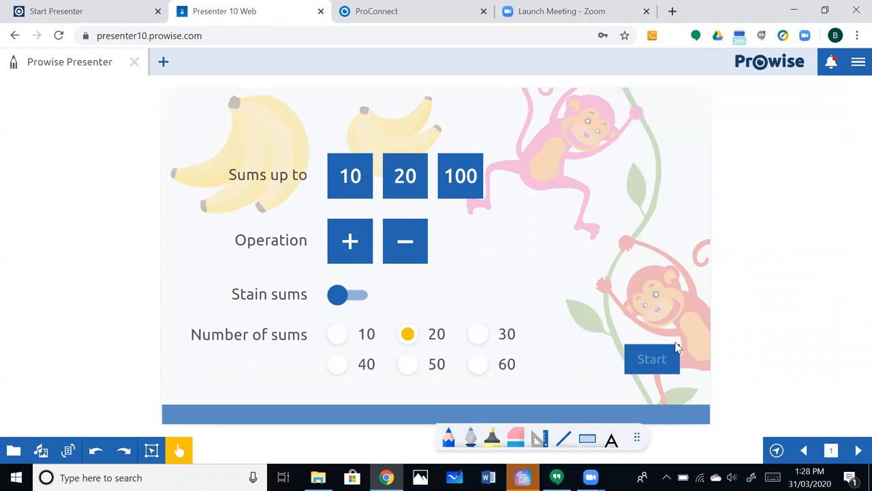
mouse_move(678, 227)
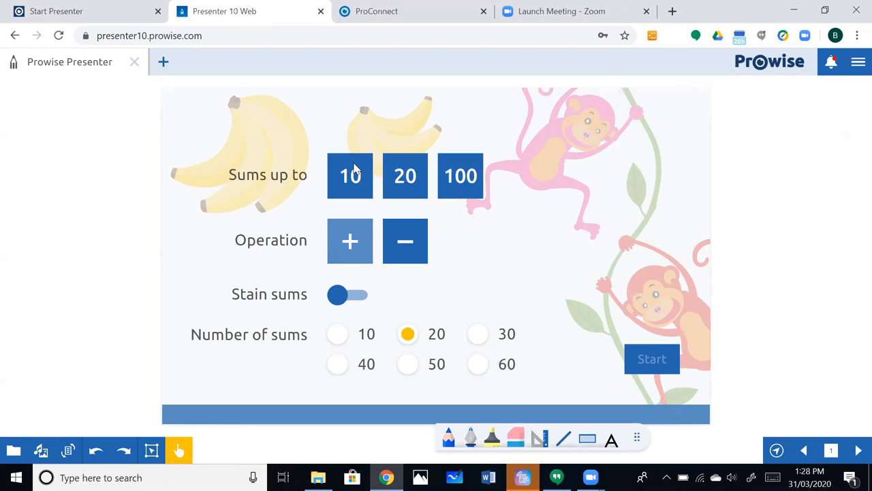
left_click(349, 175)
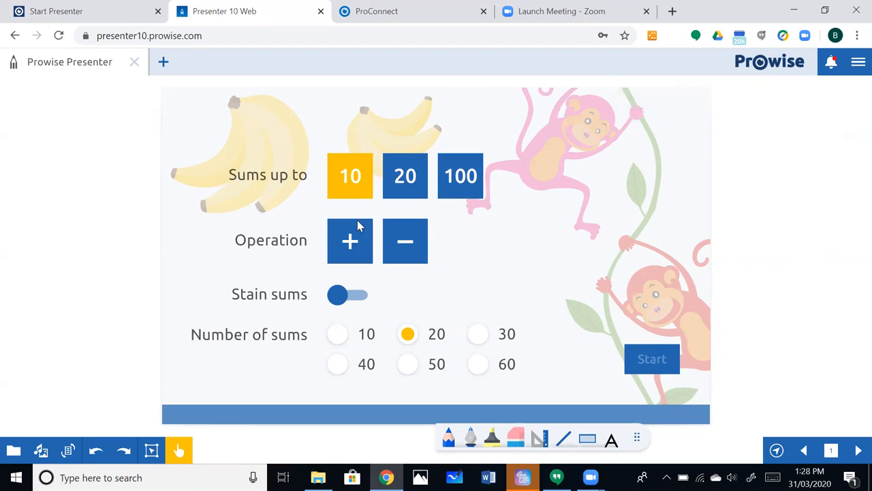
left_click(349, 240)
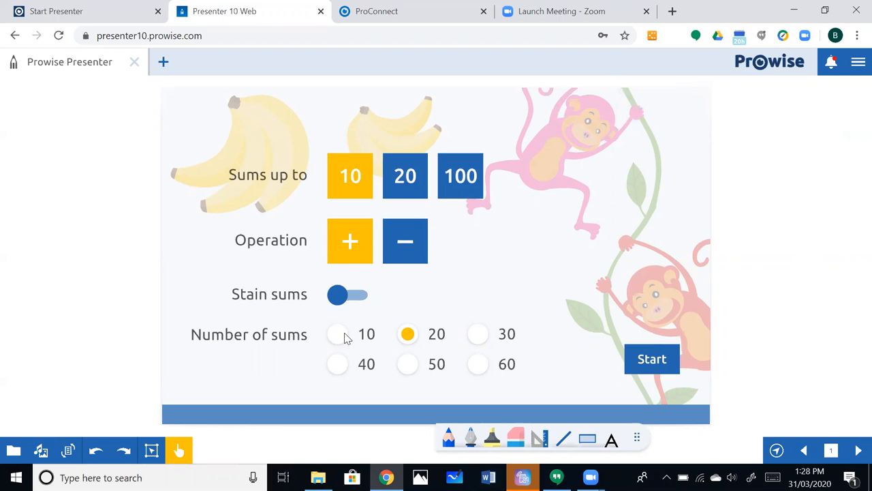
left_click(338, 334)
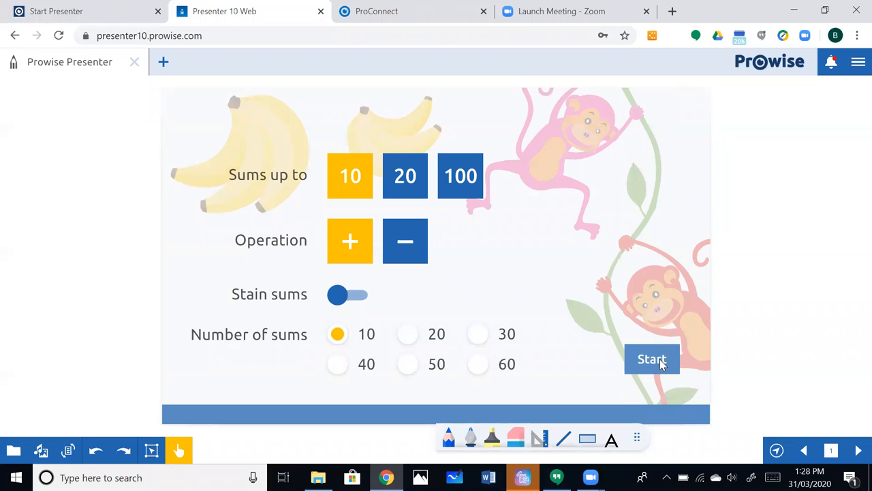
- Start the session with group code 1180 3169 and launch the game for the connected participant
left_click(652, 360)
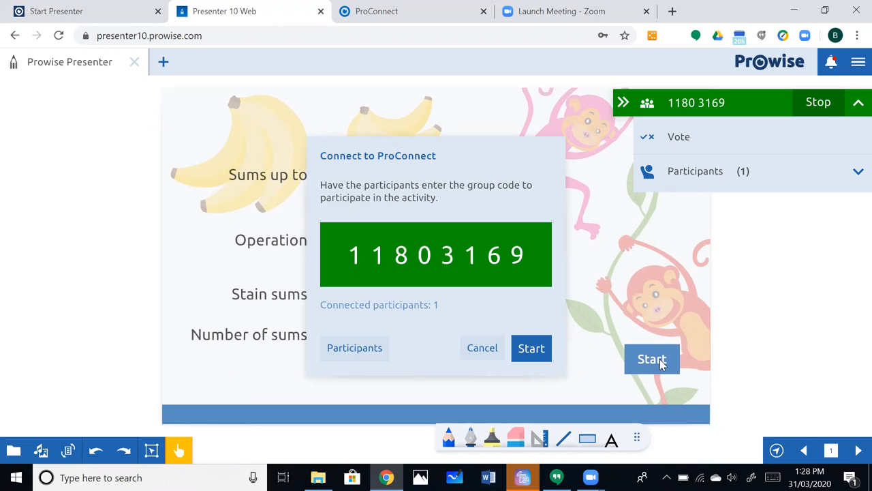
mouse_move(458, 368)
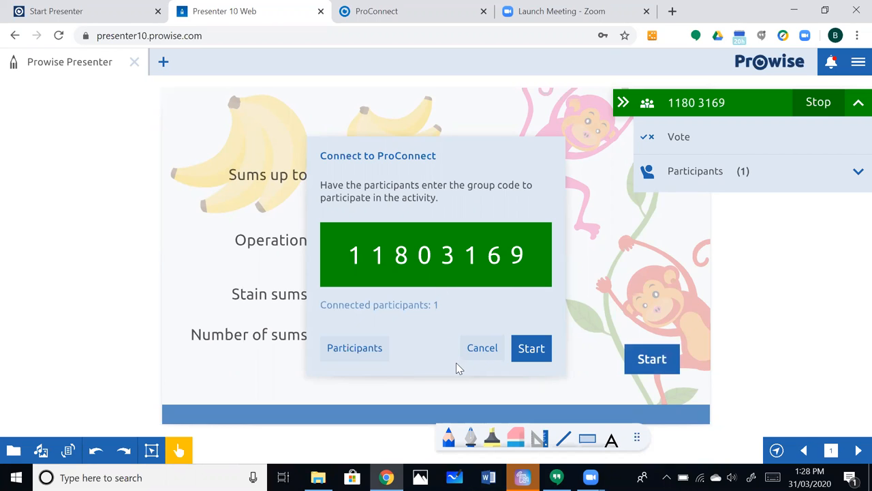
mouse_move(515, 334)
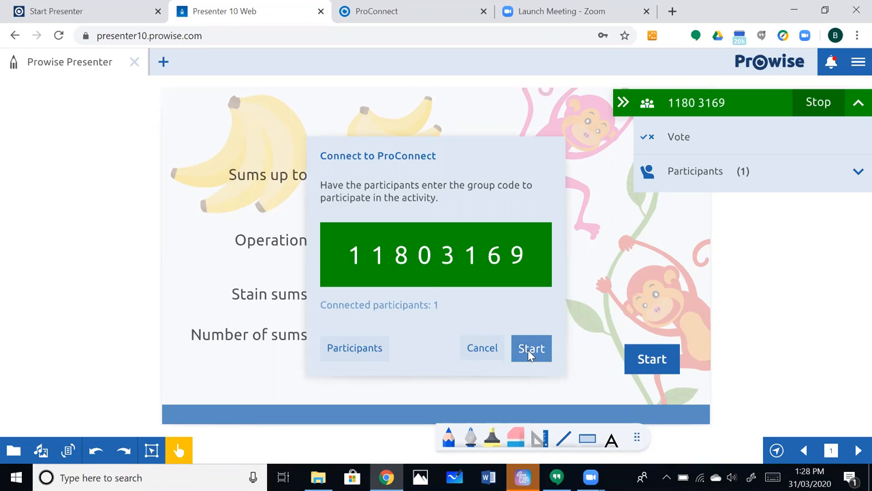
left_click(532, 348)
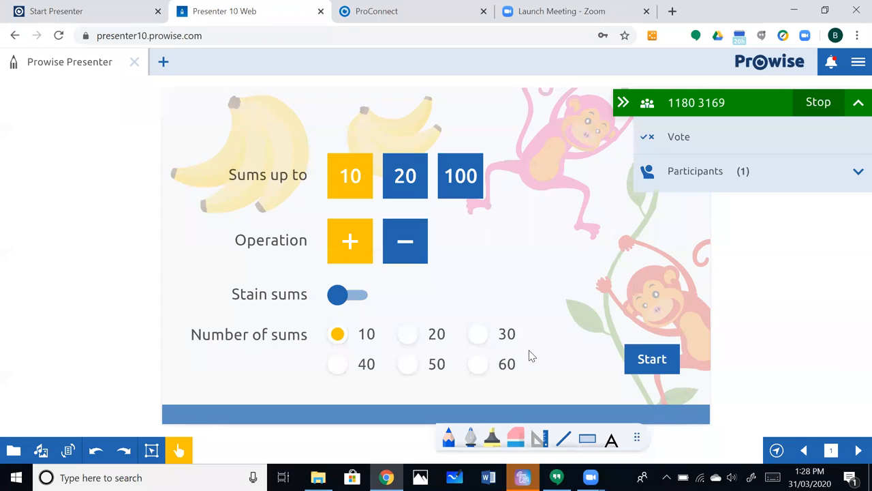
- Let the round play out until the results podium ranks Belinda first
left_click(651, 358)
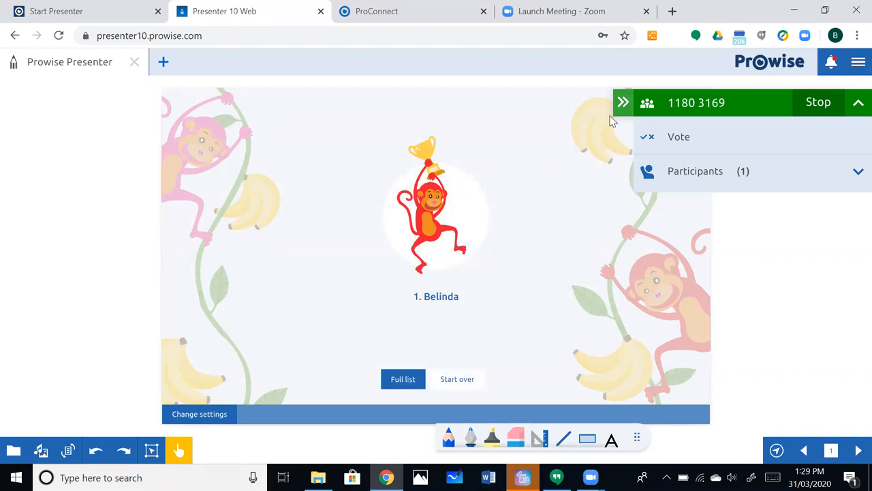
- Collapse the ProConnect side panel and show the full results list with Belinda ranked alone
left_click(621, 103)
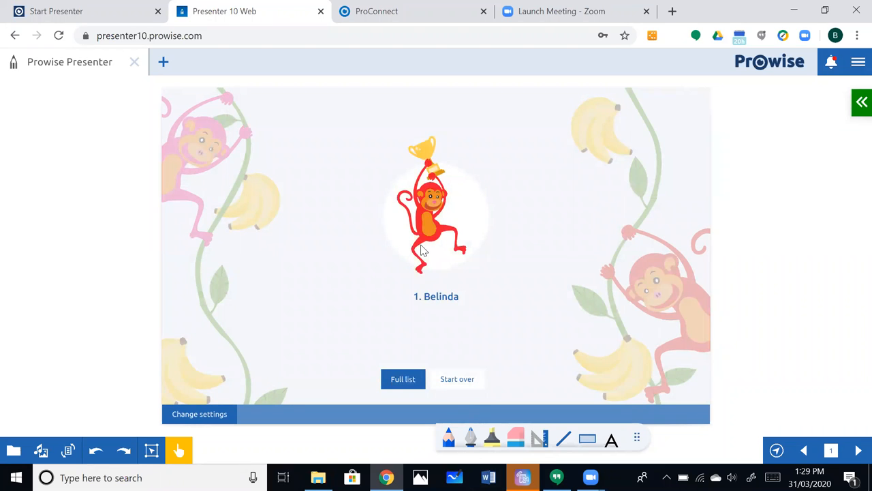
mouse_move(355, 231)
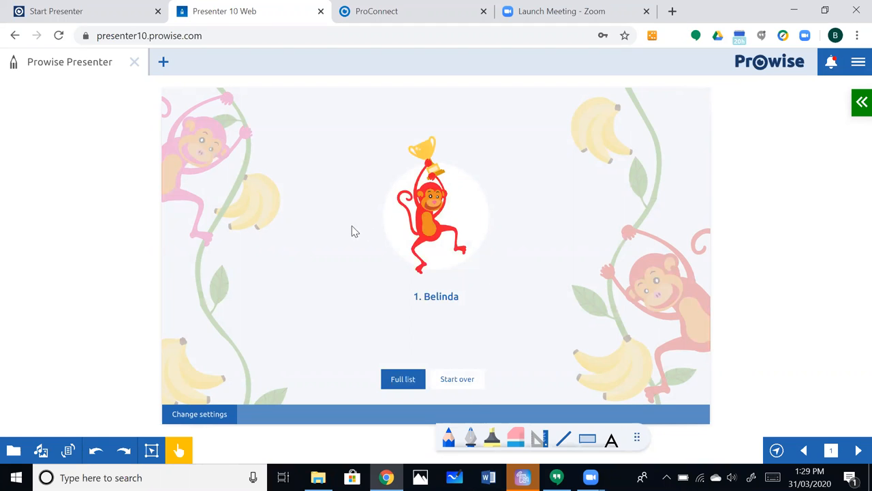
mouse_move(507, 282)
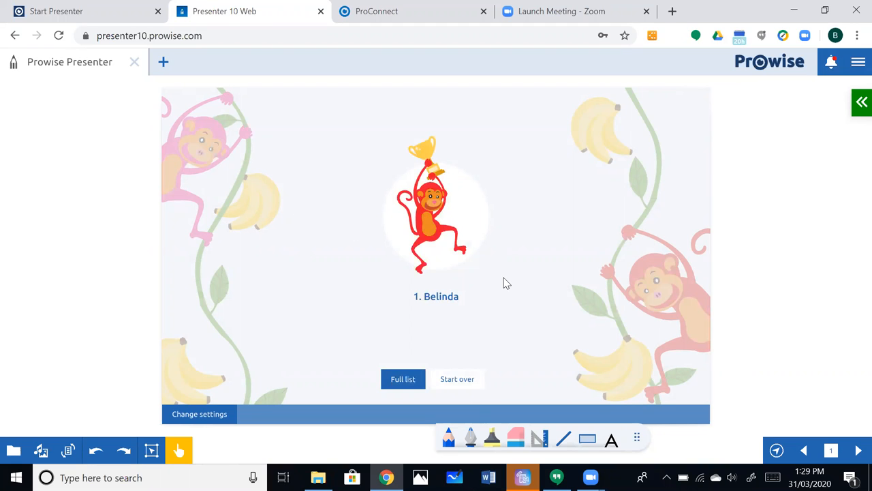
left_click(404, 379)
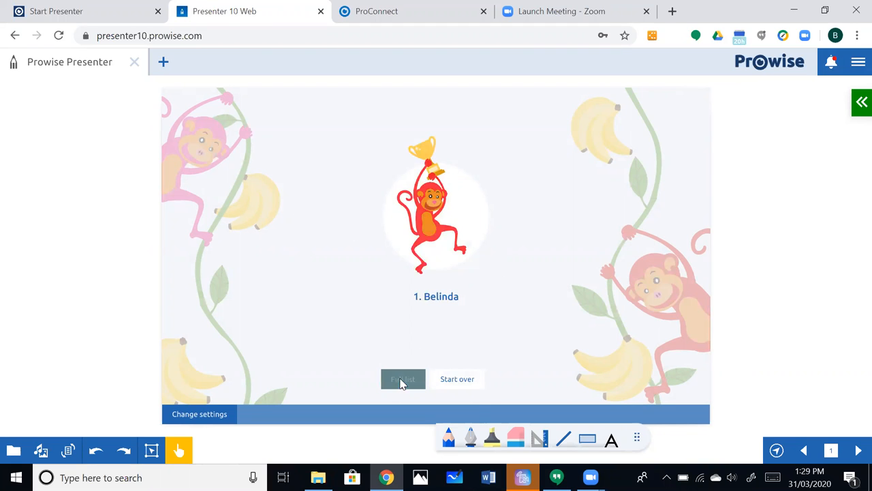
left_click(402, 379)
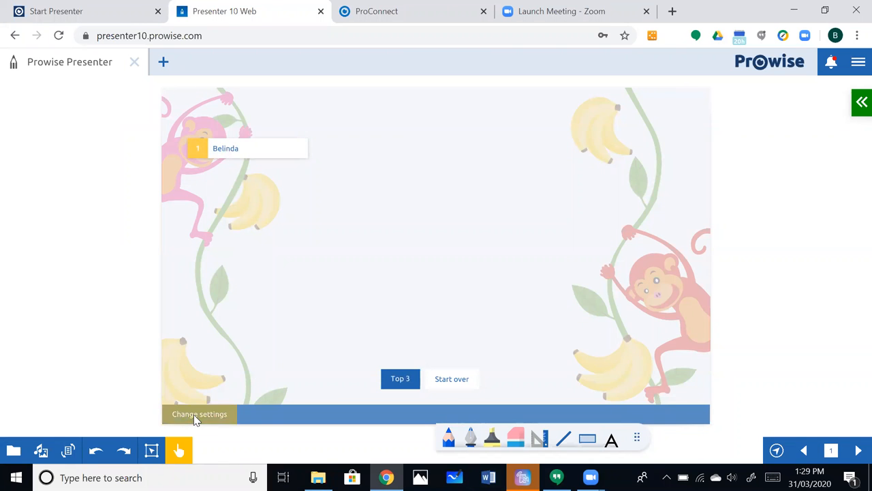
- Go back to the Monkey swing settings via Change settings on the results screen
left_click(199, 415)
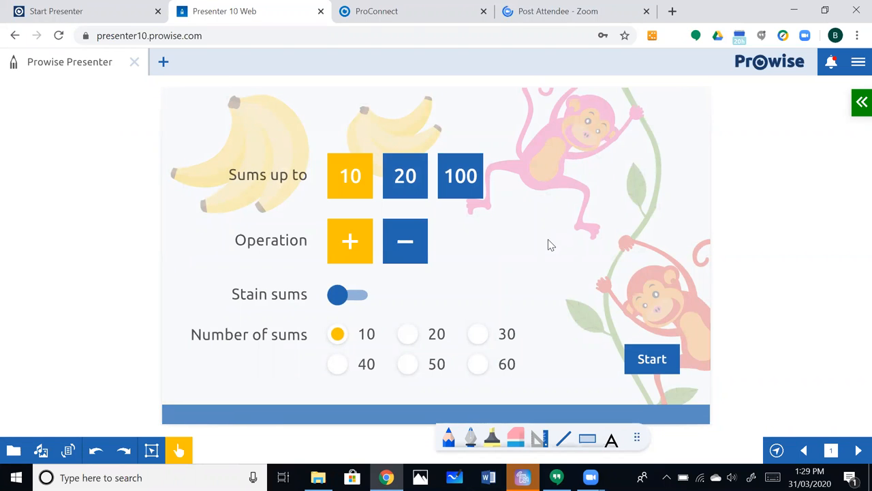
mouse_move(511, 245)
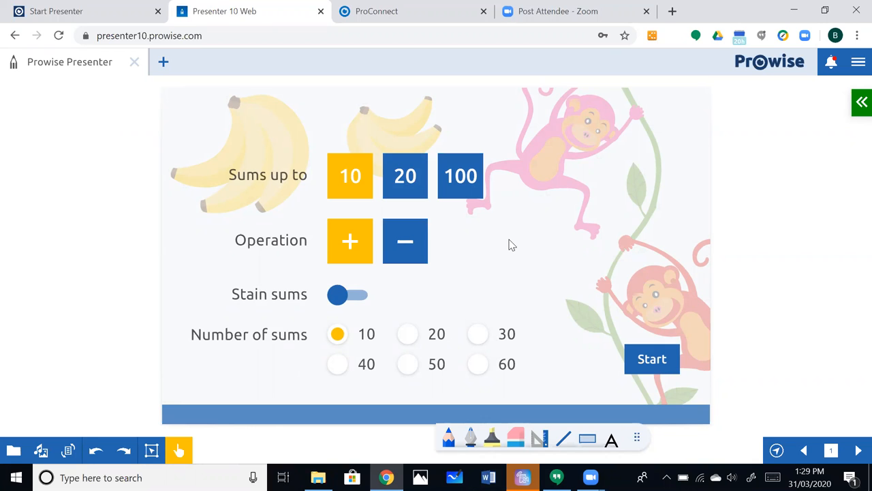
mouse_move(575, 342)
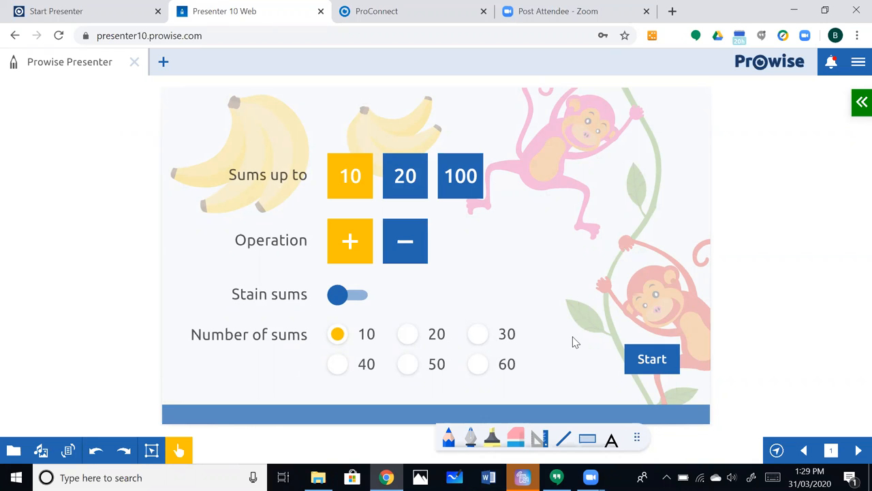